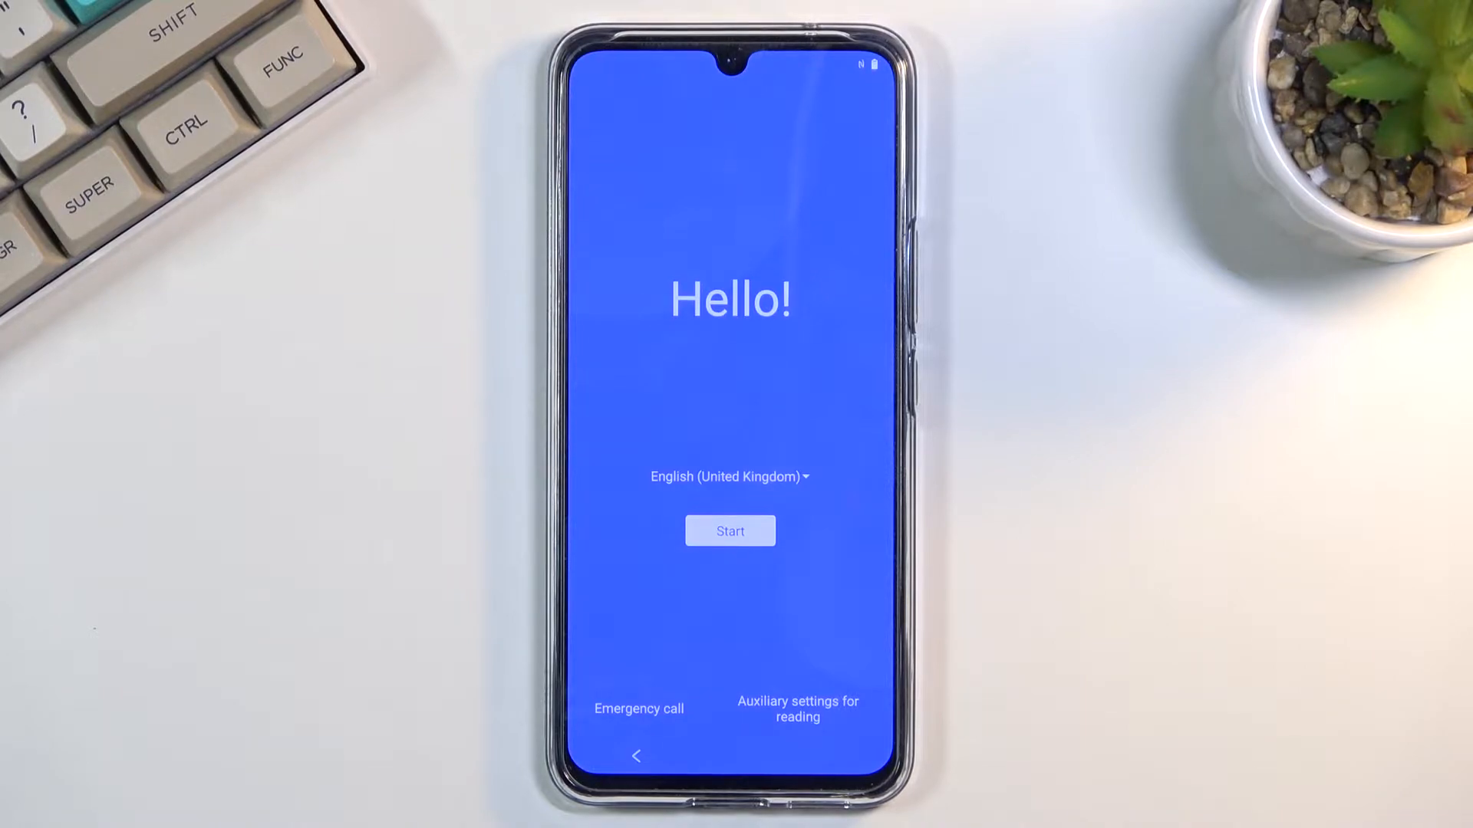
# Check the language list without changing it, start setup from the Hello screen, and keep Germany as the location
pyautogui.click(731, 531)
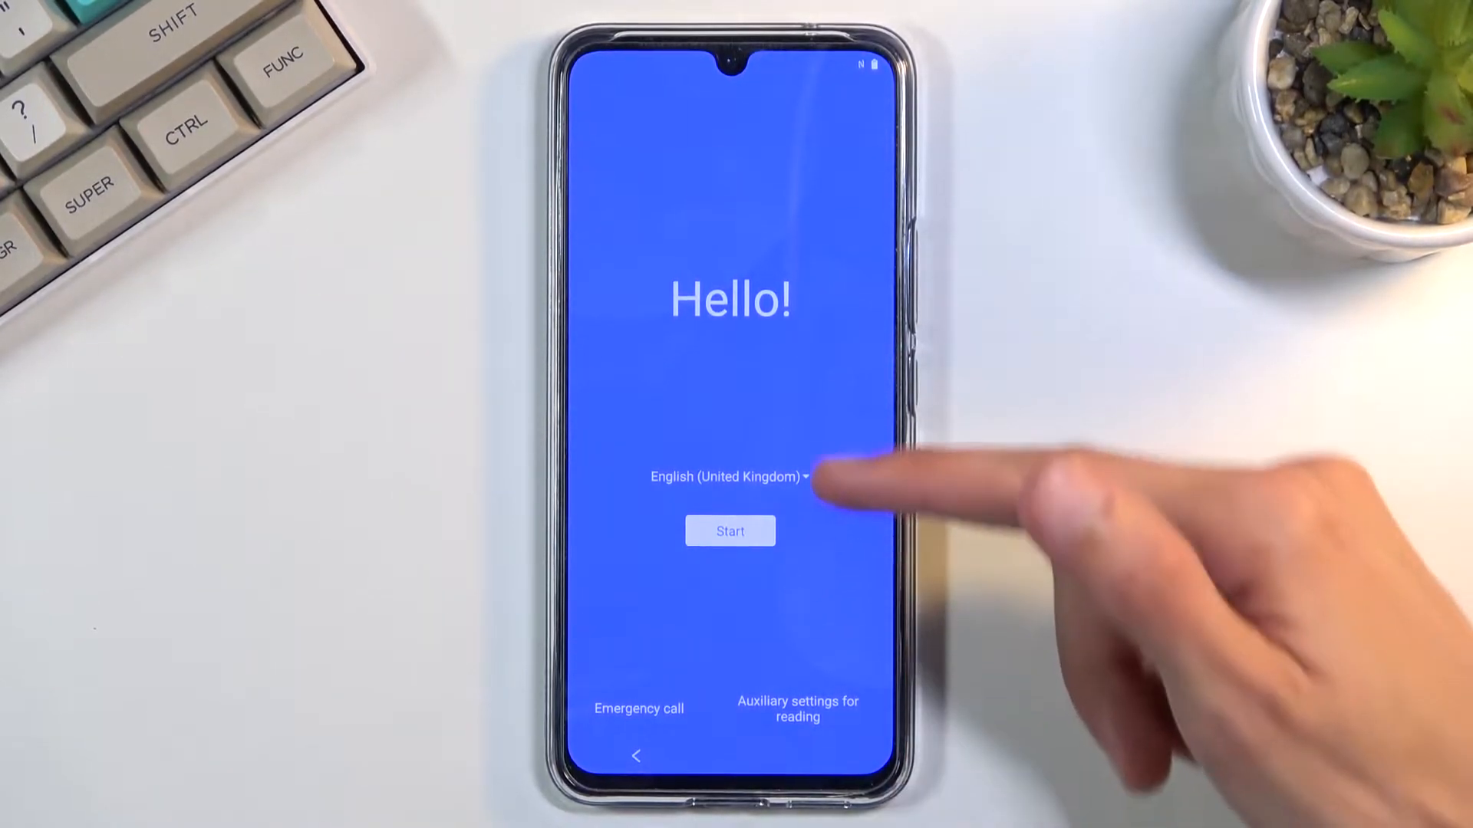
pyautogui.click(722, 475)
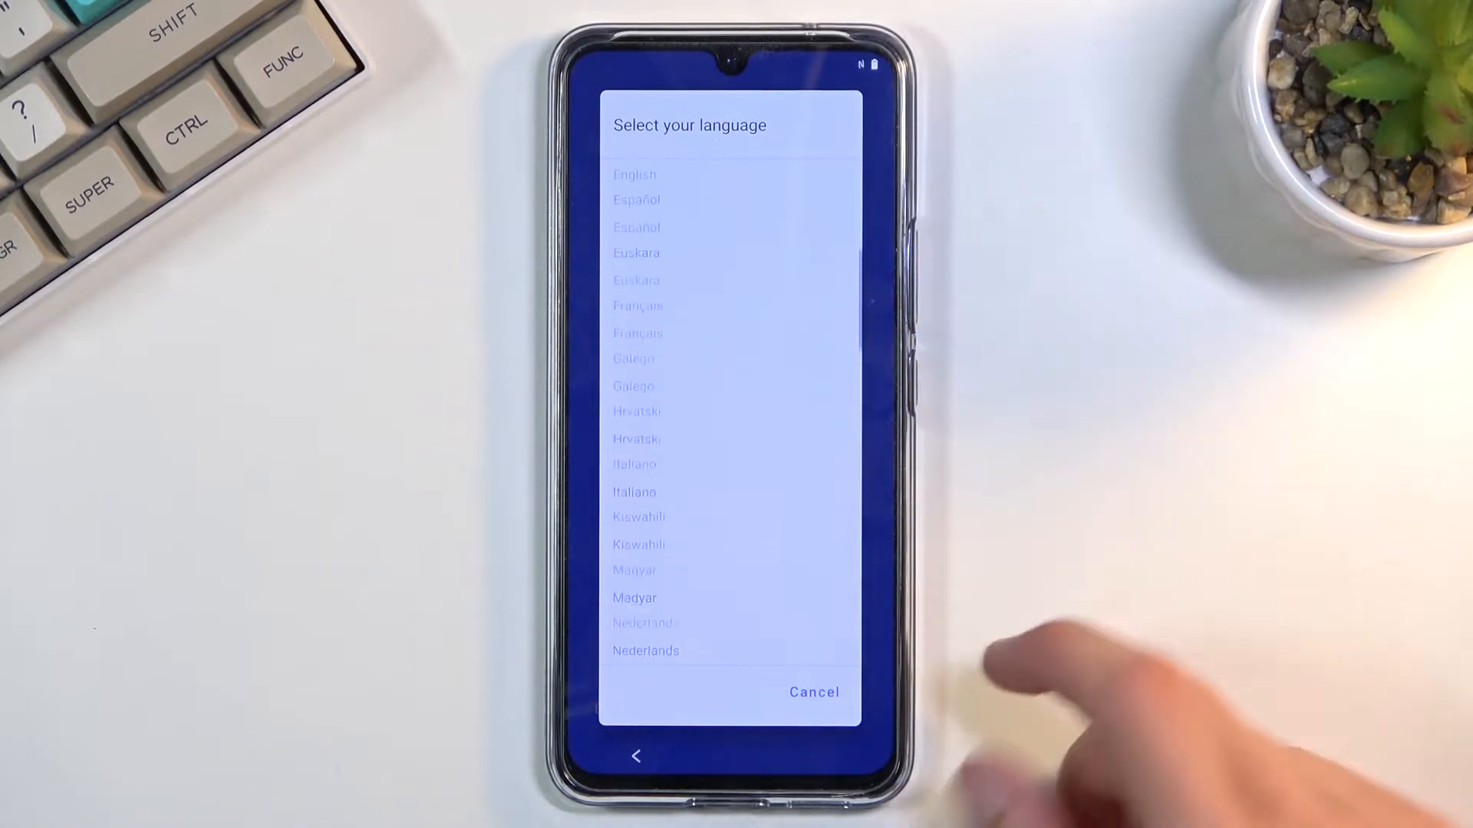
pyautogui.click(813, 692)
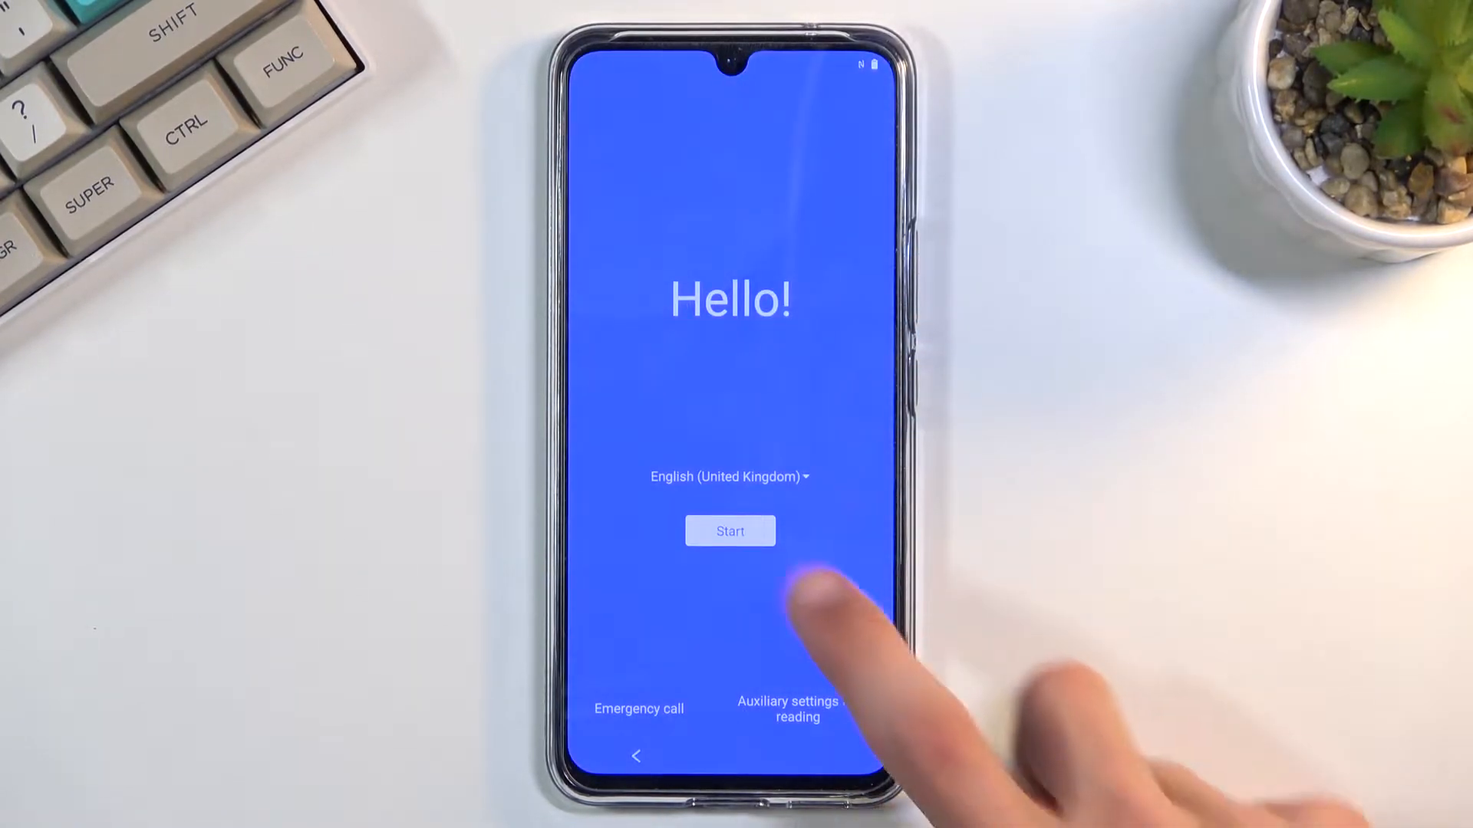
pyautogui.click(730, 531)
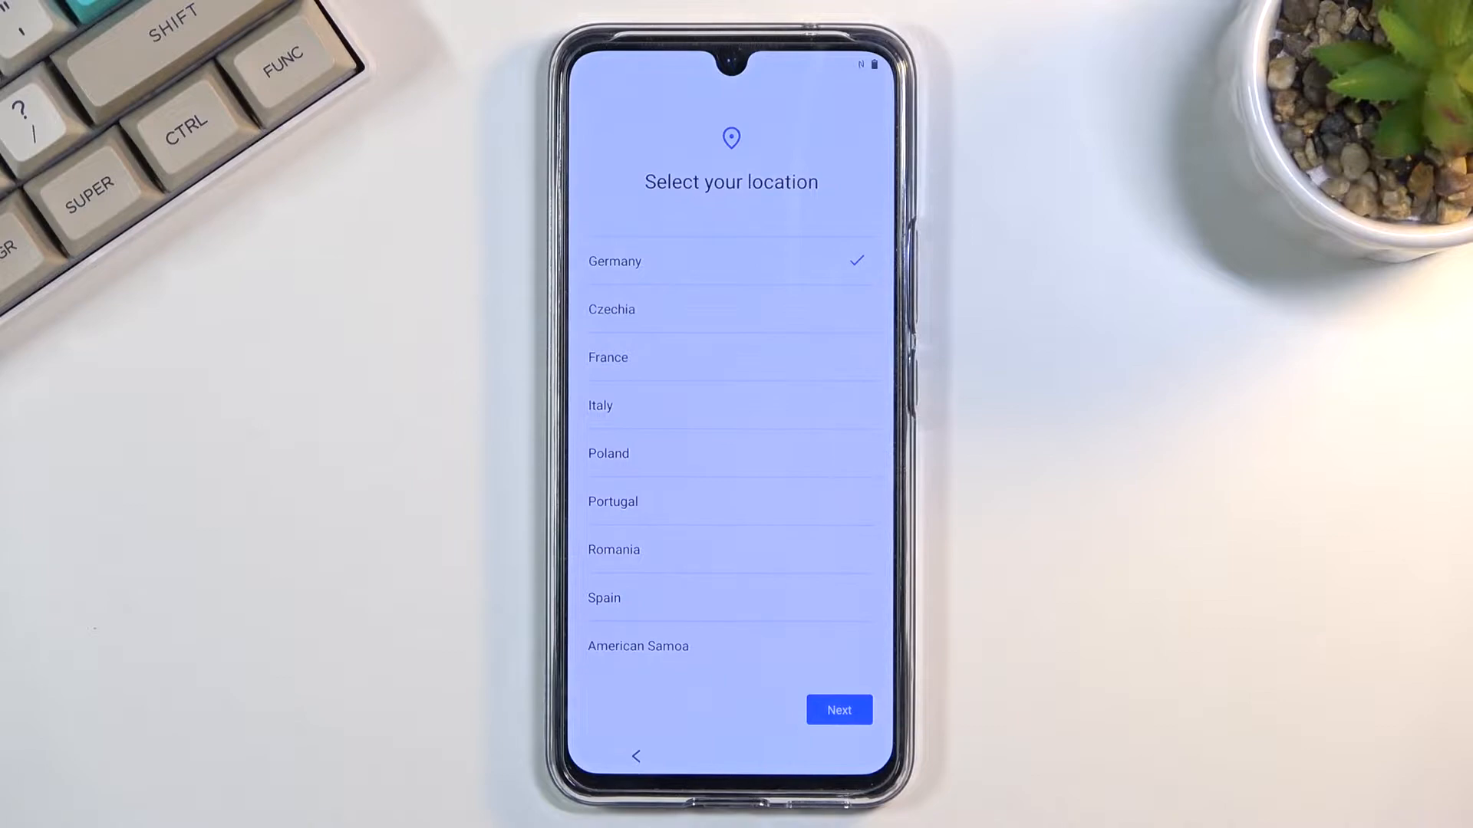
pyautogui.click(838, 710)
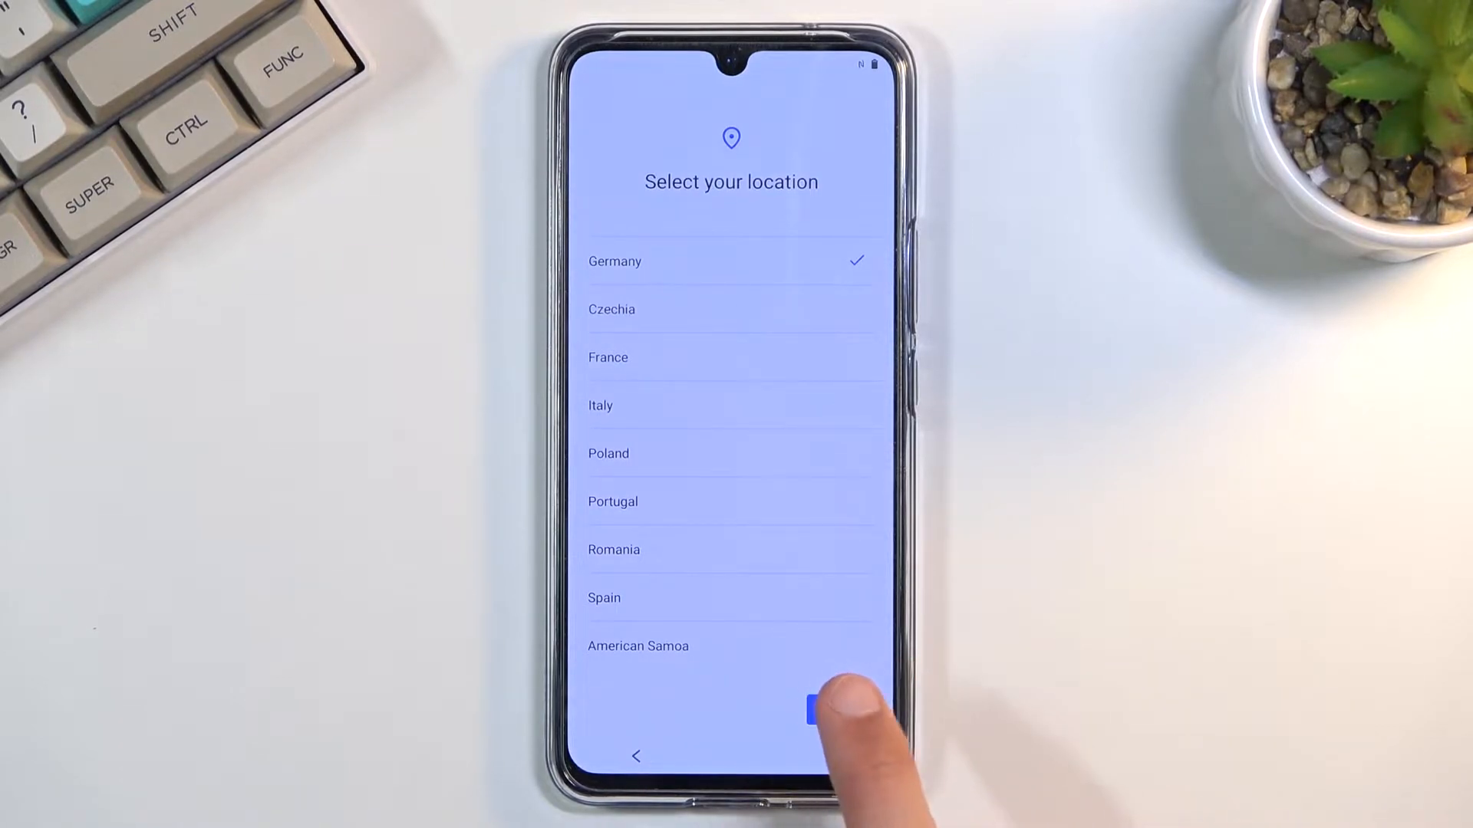
# Confirm Germany, tick 'I agree to the User Agreement', and continue to usage and diagnostics
pyautogui.click(813, 710)
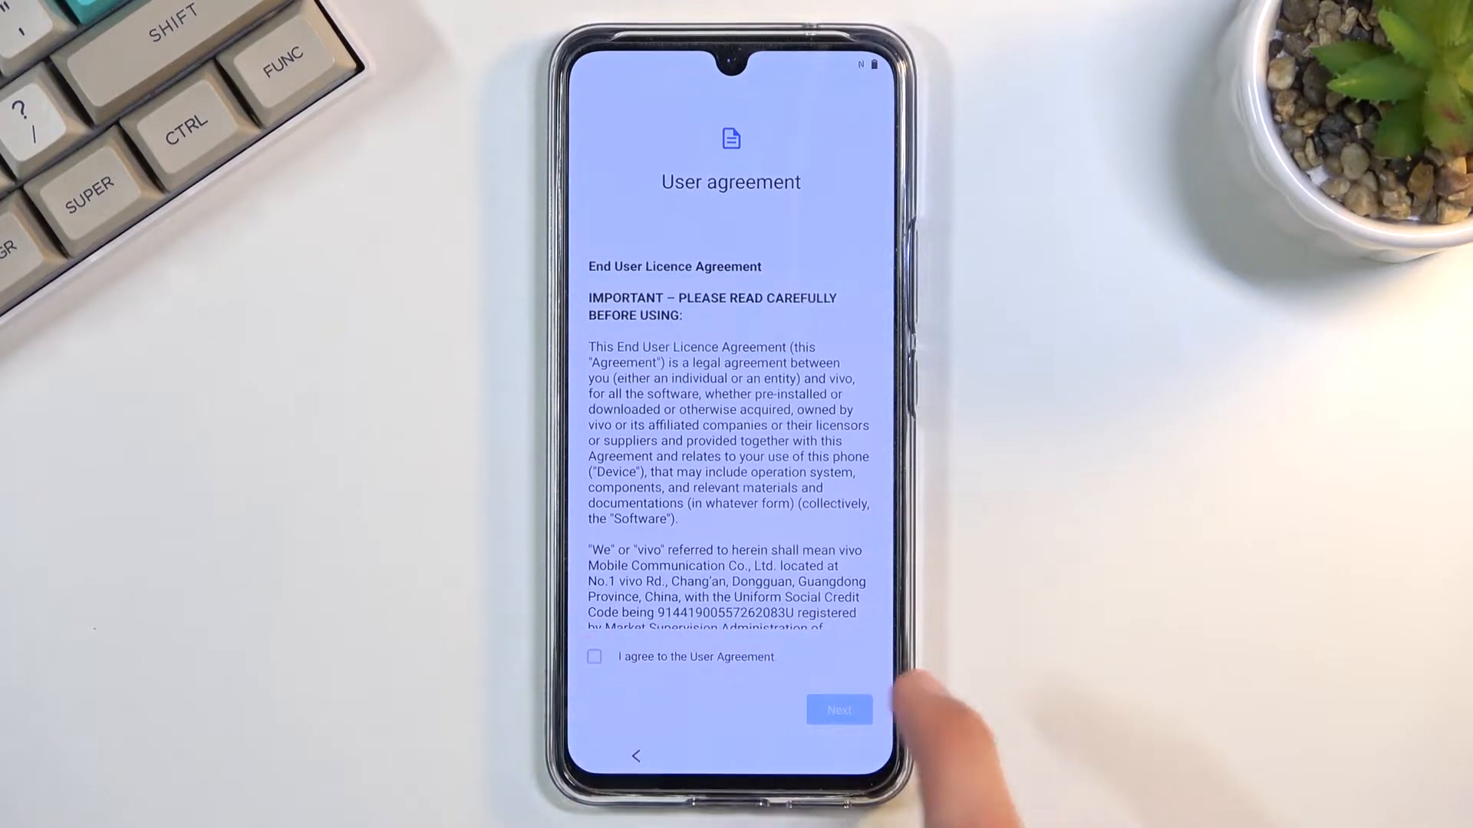
pyautogui.click(594, 656)
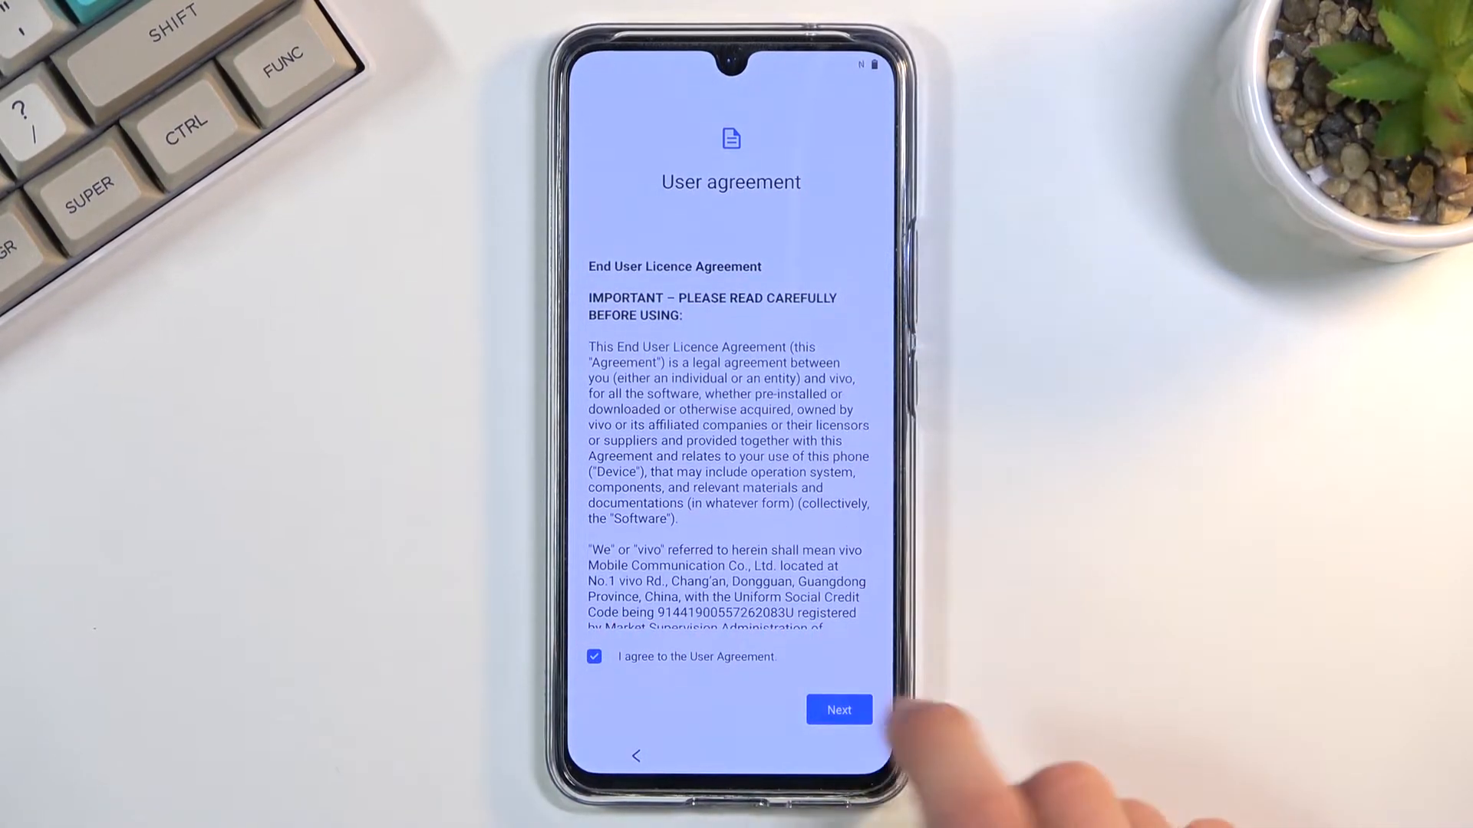
pyautogui.click(837, 709)
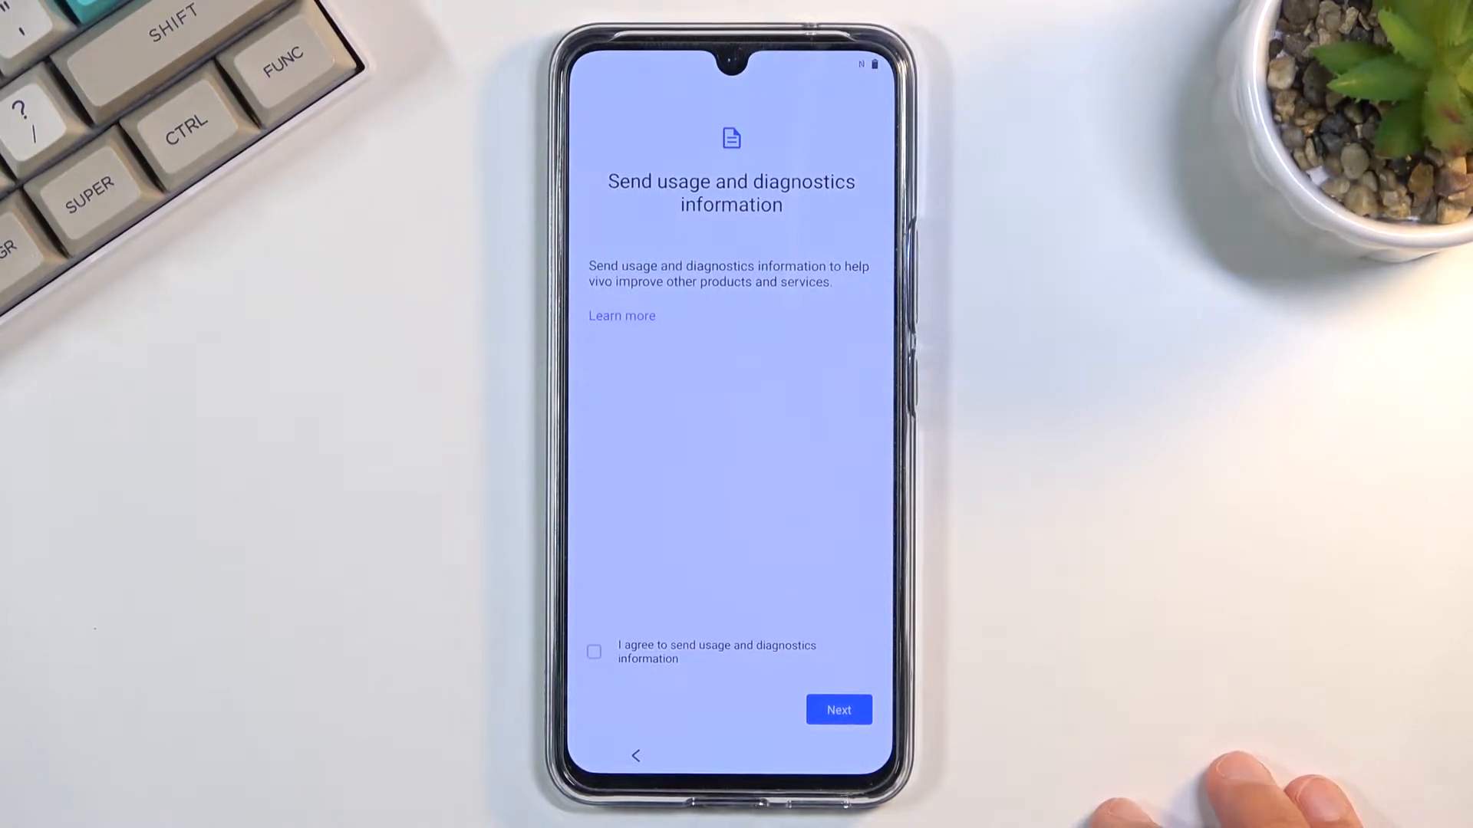
# Continue with the diagnostics checkbox unticked to reach the Connect to Wi-Fi network list
pyautogui.click(837, 710)
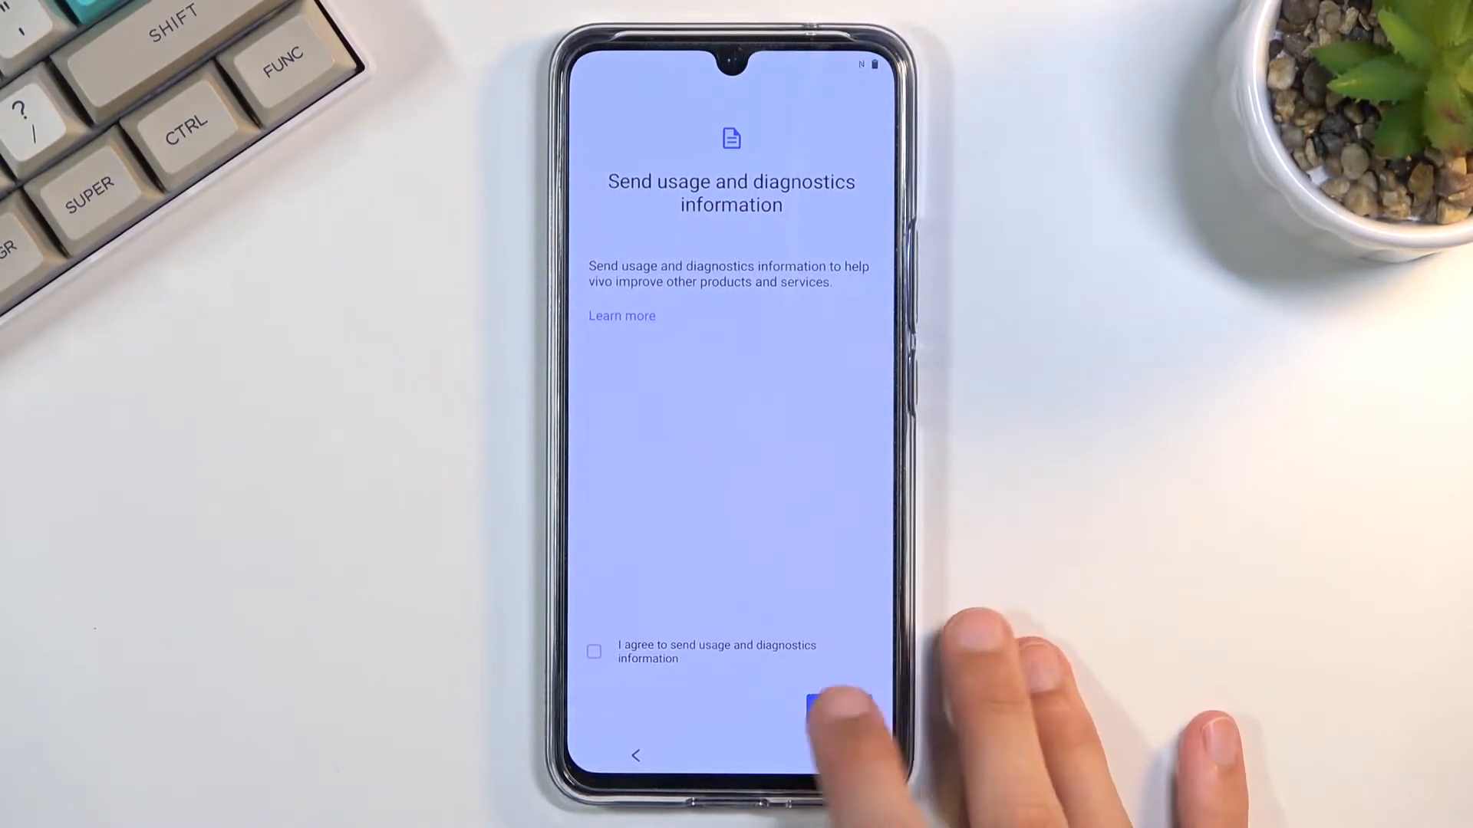
pyautogui.click(841, 700)
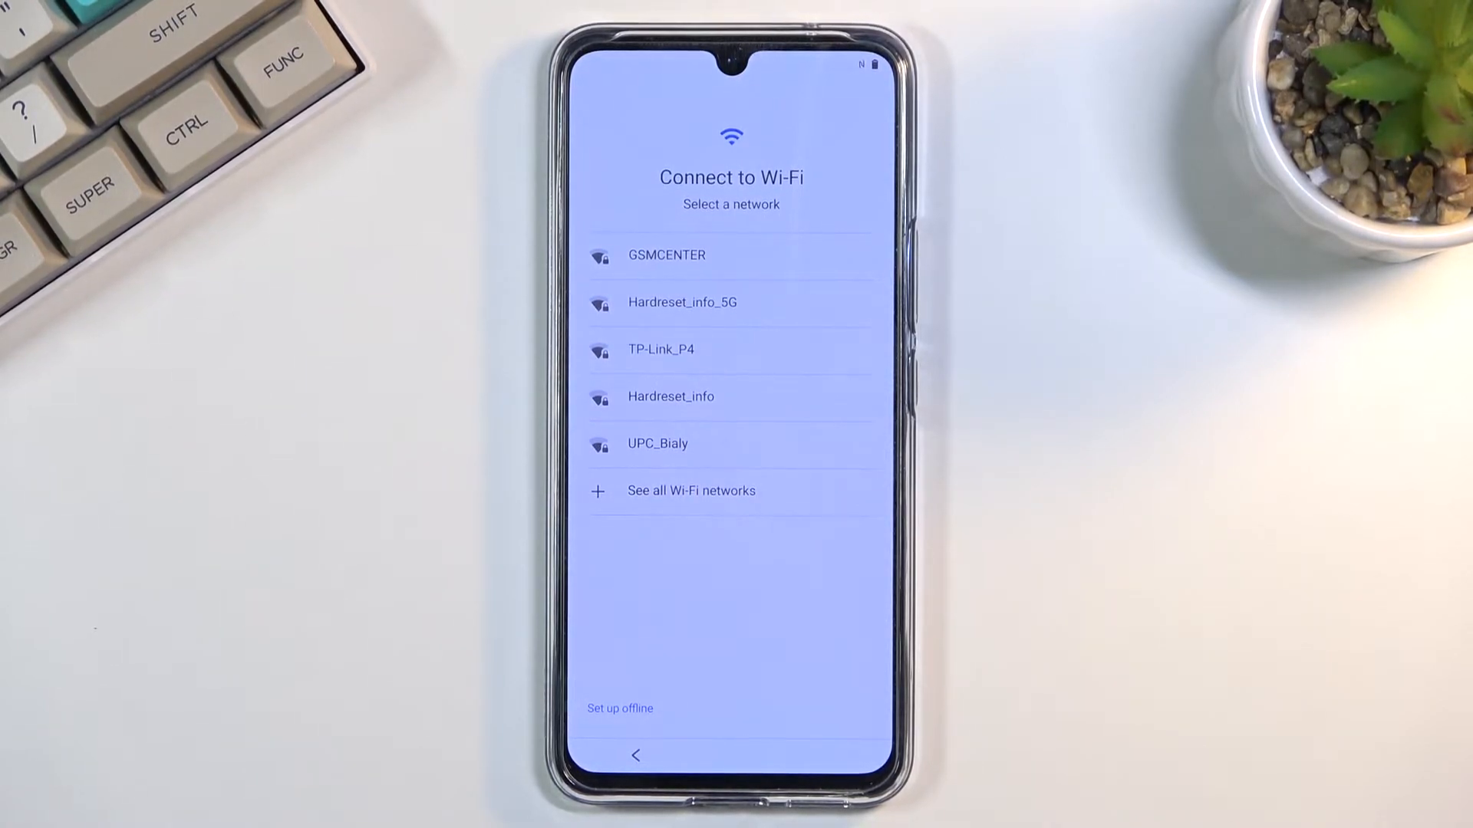
# Move past the Wi-Fi screen and keep the Warsaw date and time, reaching Google Services
pyautogui.click(619, 709)
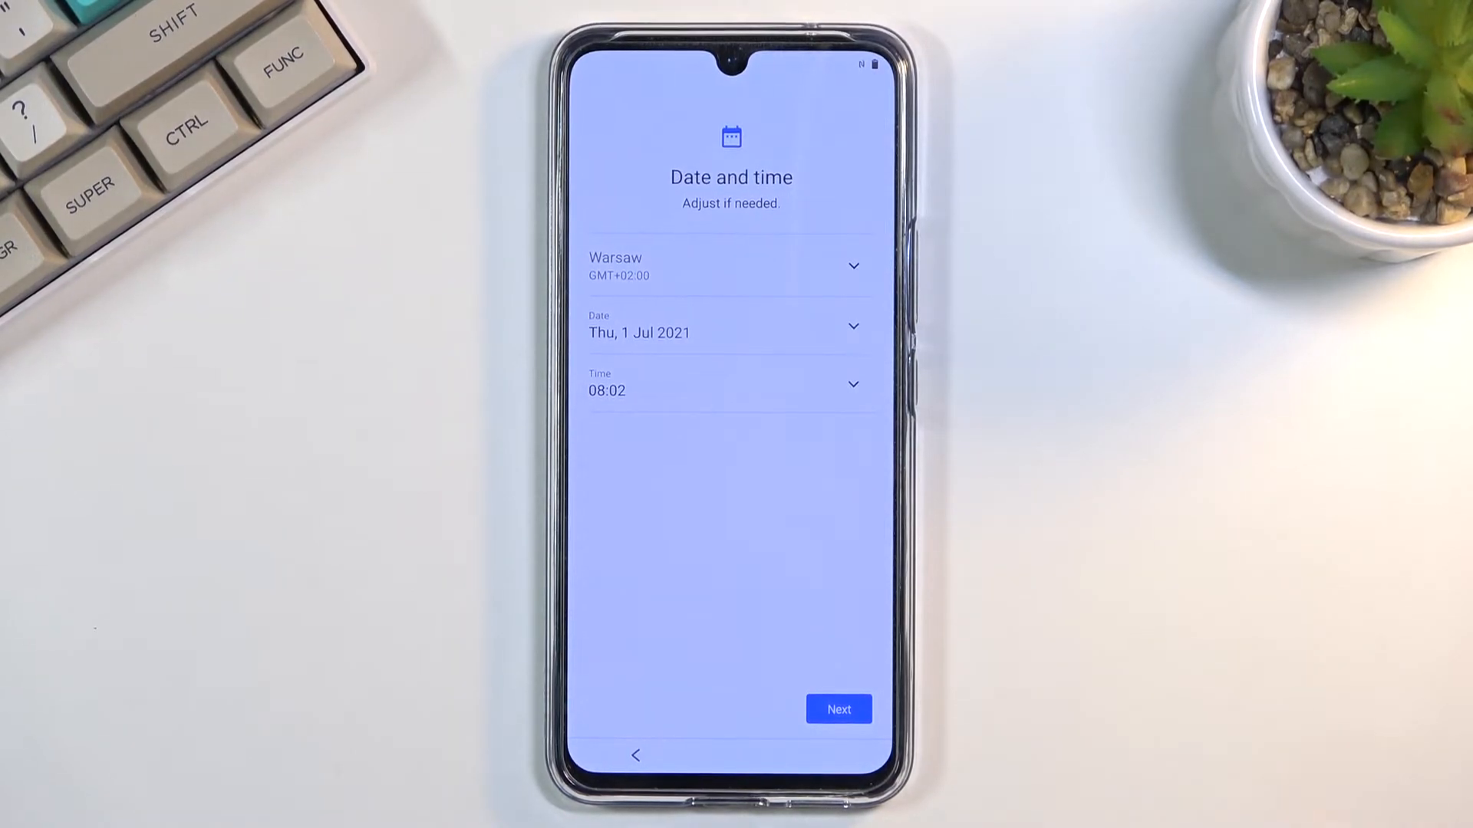
pyautogui.click(837, 709)
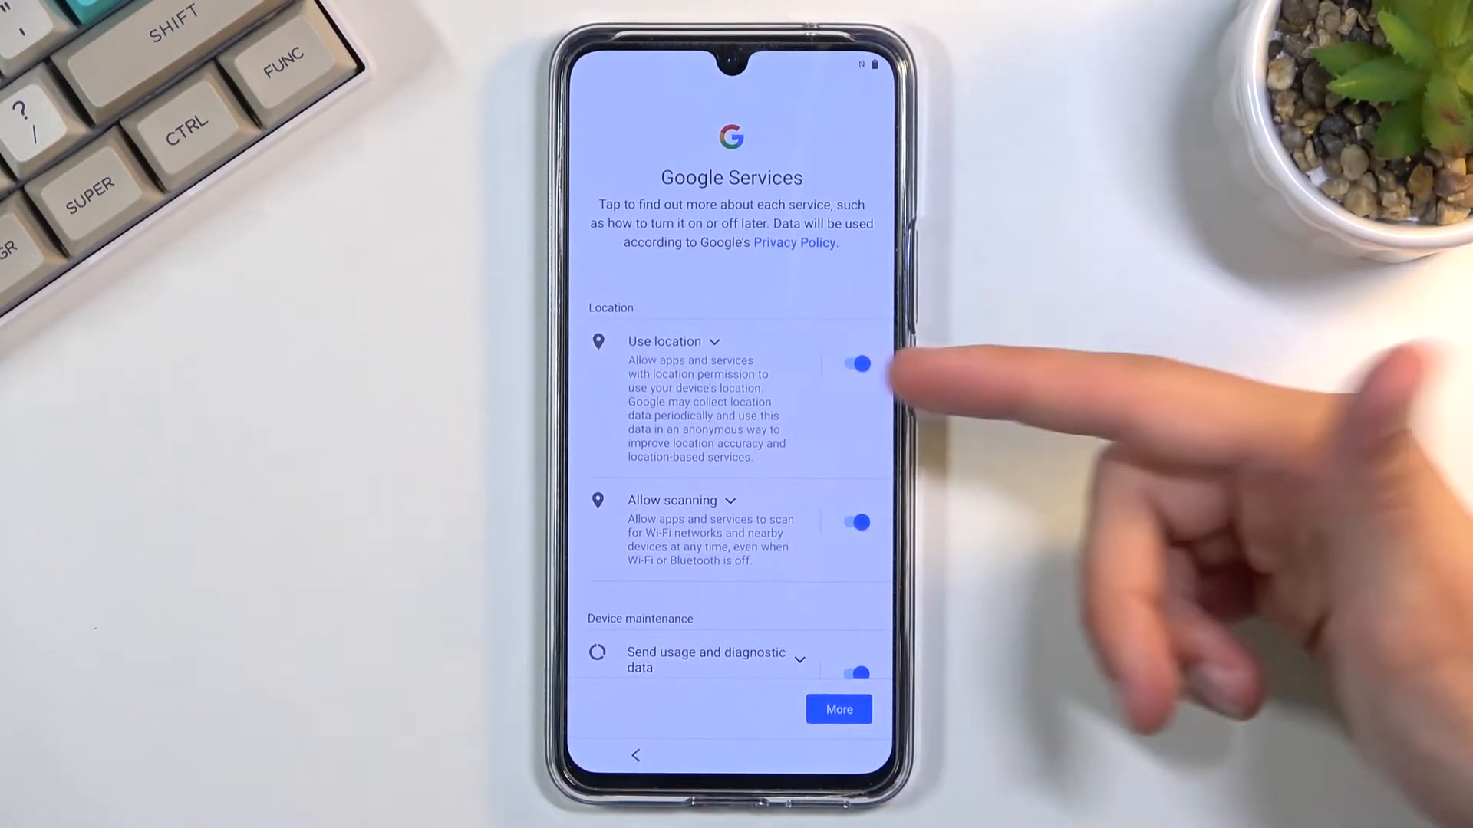
# Switch off 'Send usage and diagnostic data' to Google, leaving location and scanning on, and reach the page bottom
pyautogui.scroll(-3)
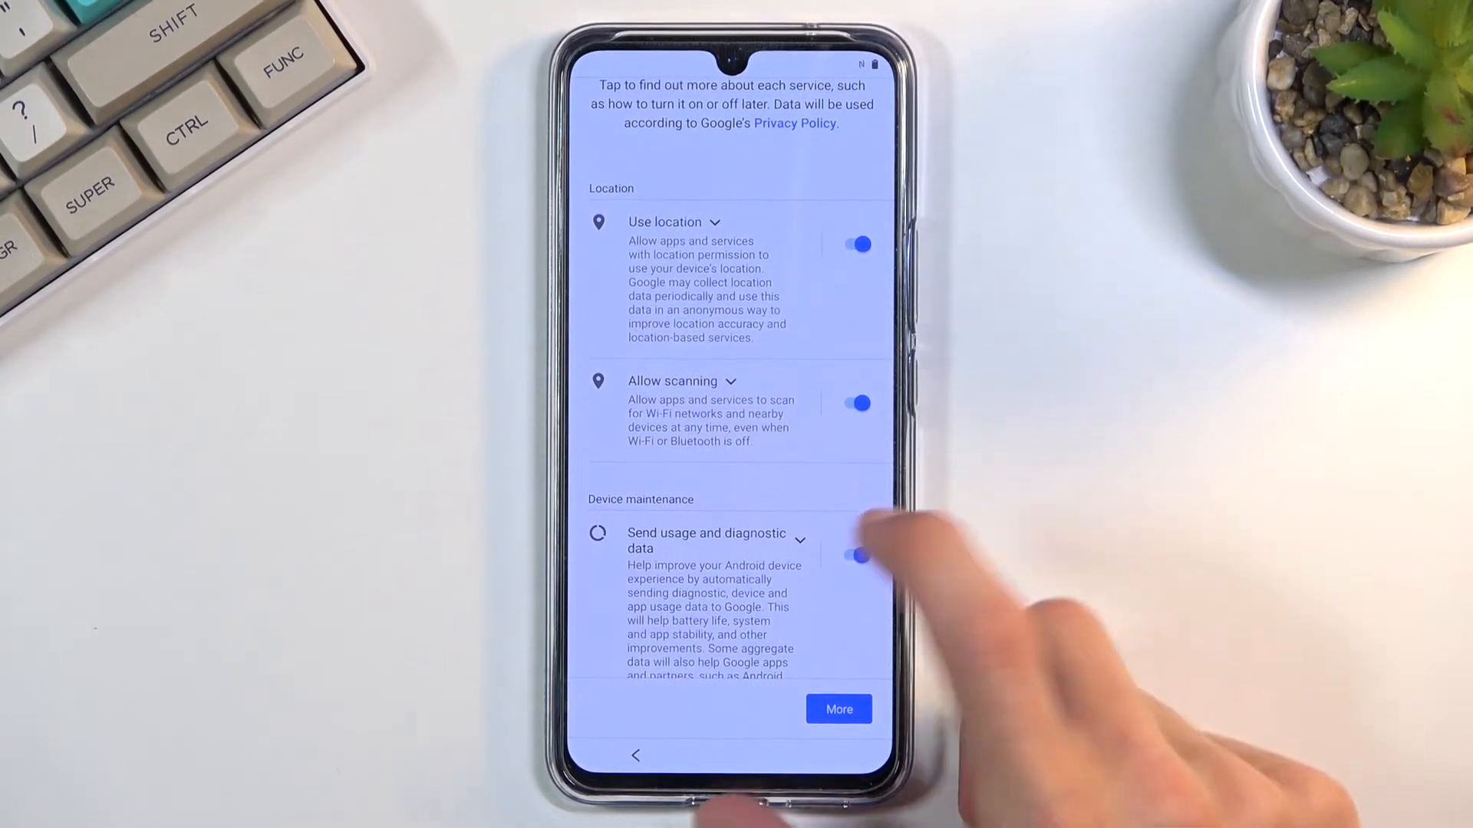
pyautogui.click(852, 555)
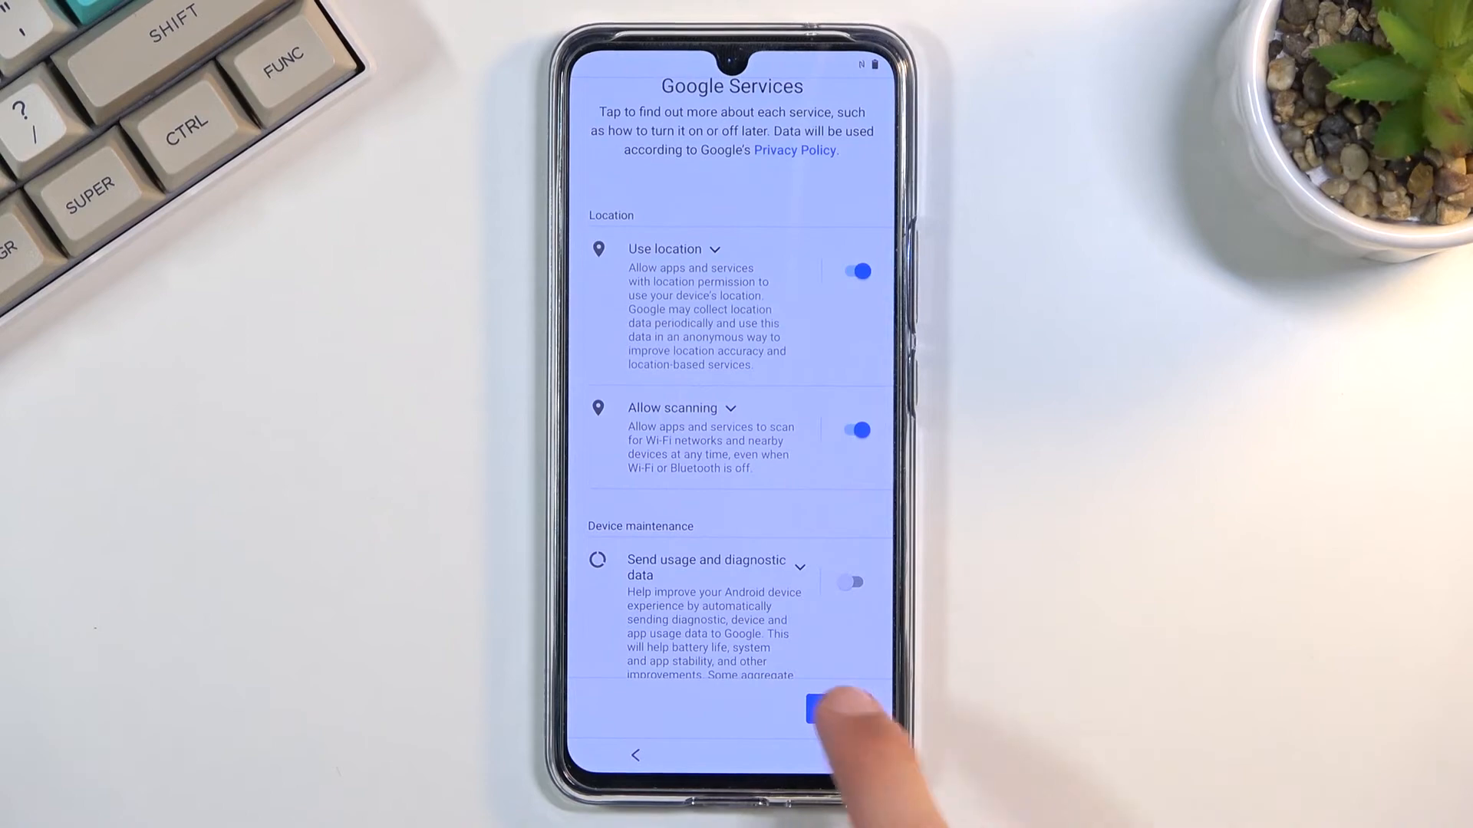
pyautogui.scroll(-3)
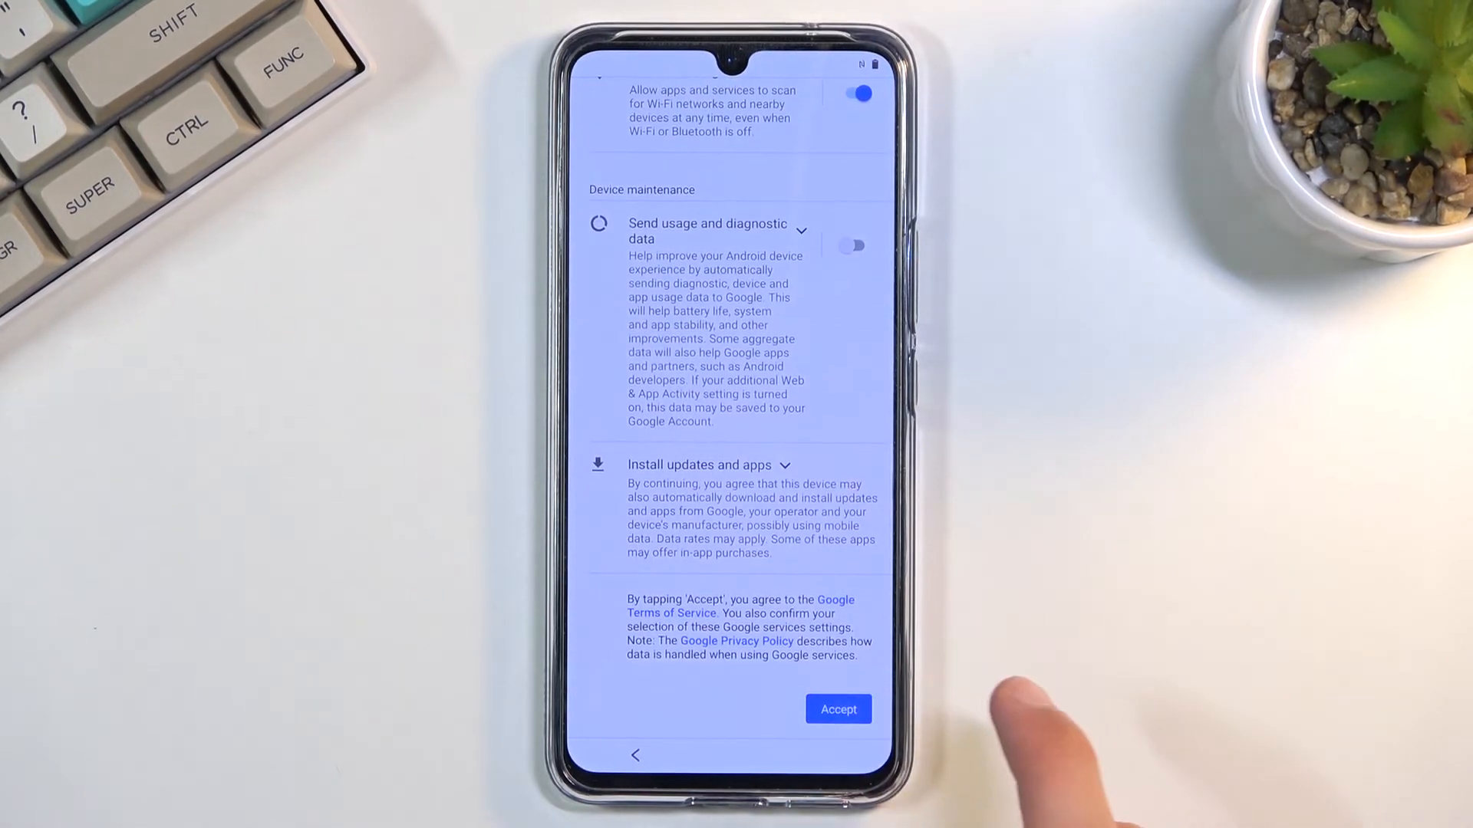
# Accept the Google Services settings and skip setting an unlock method
pyautogui.click(838, 709)
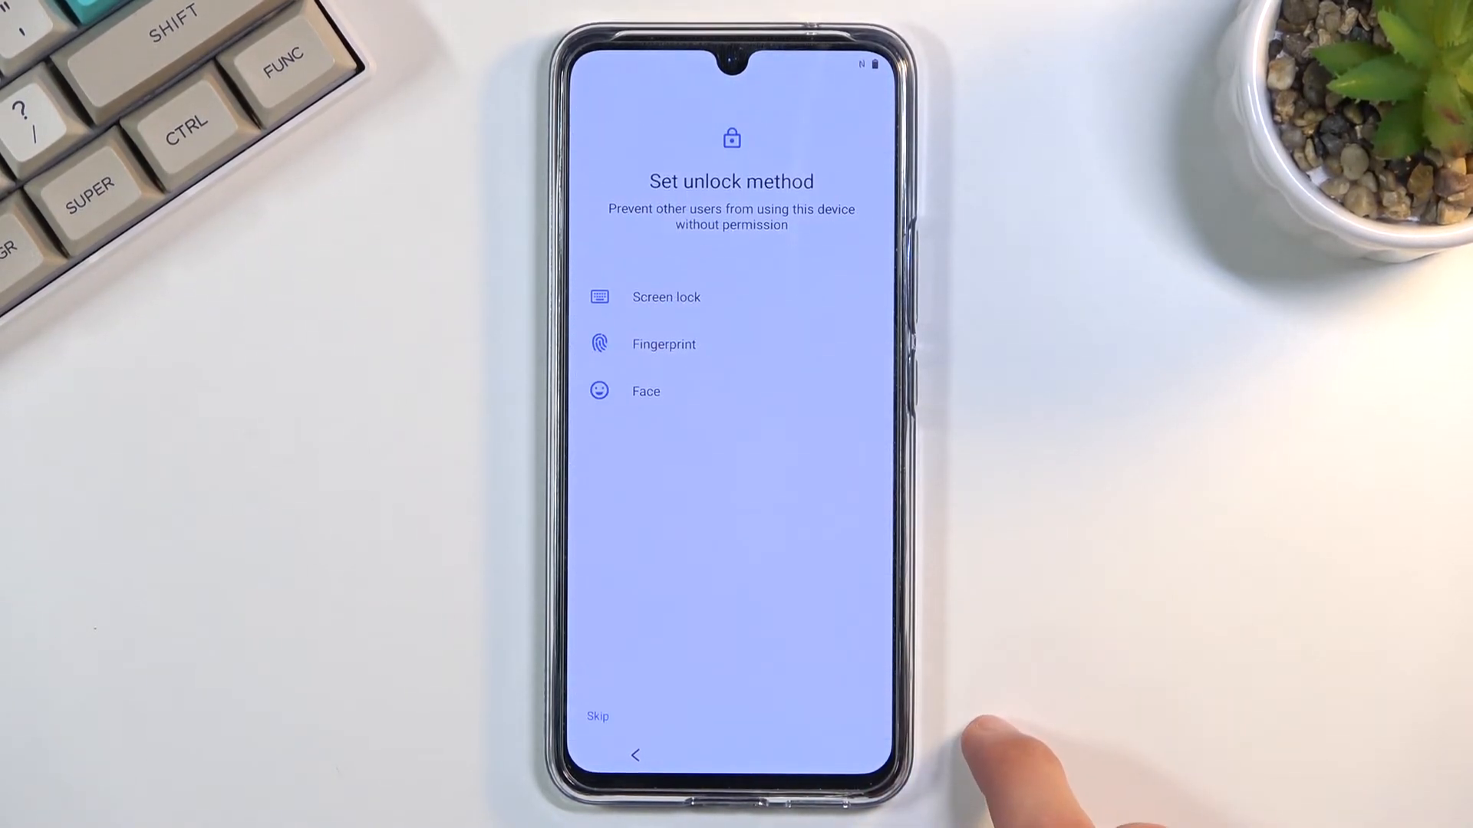
pyautogui.moveTo(977, 742)
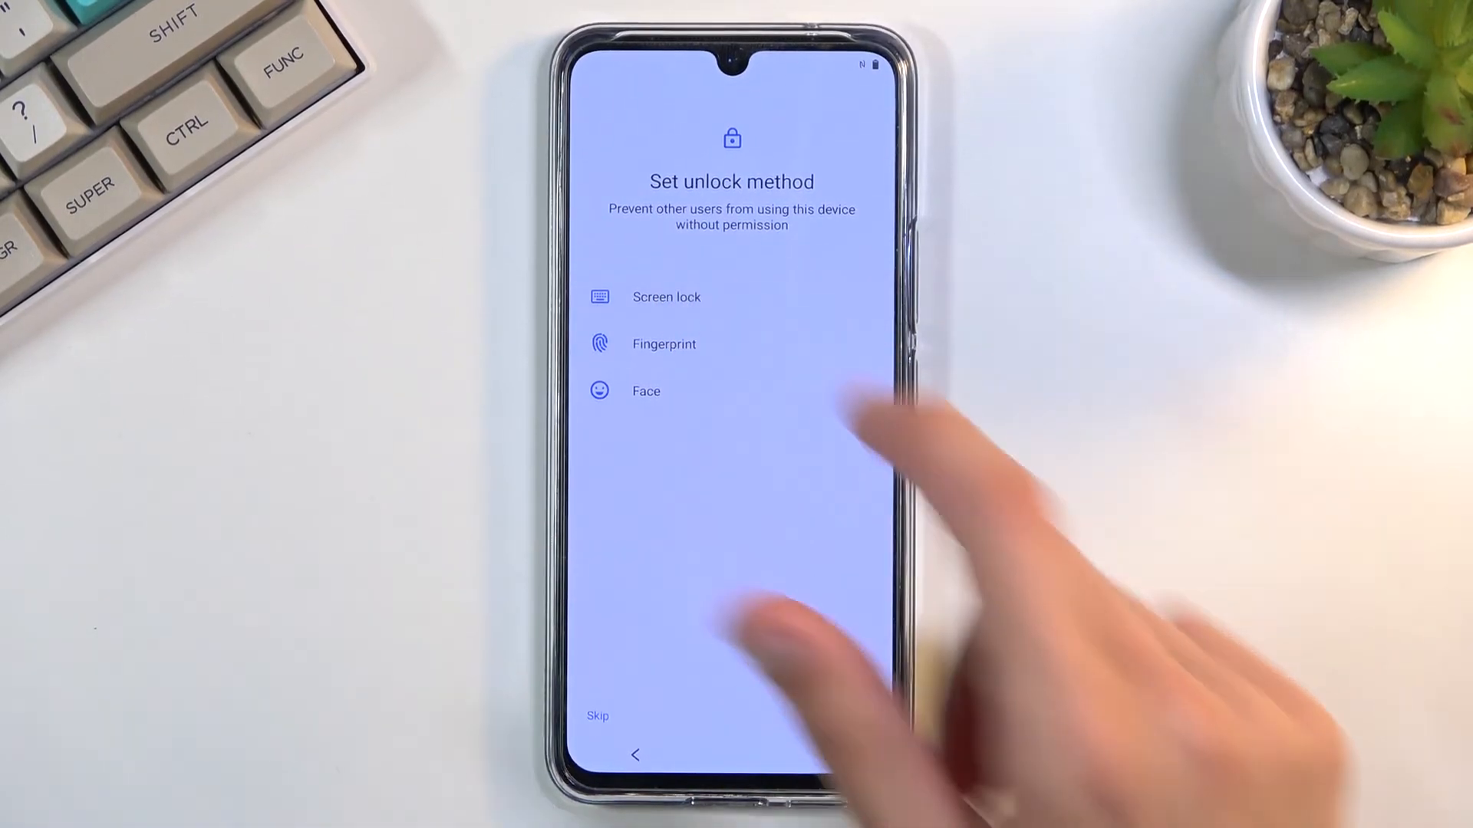
pyautogui.click(666, 296)
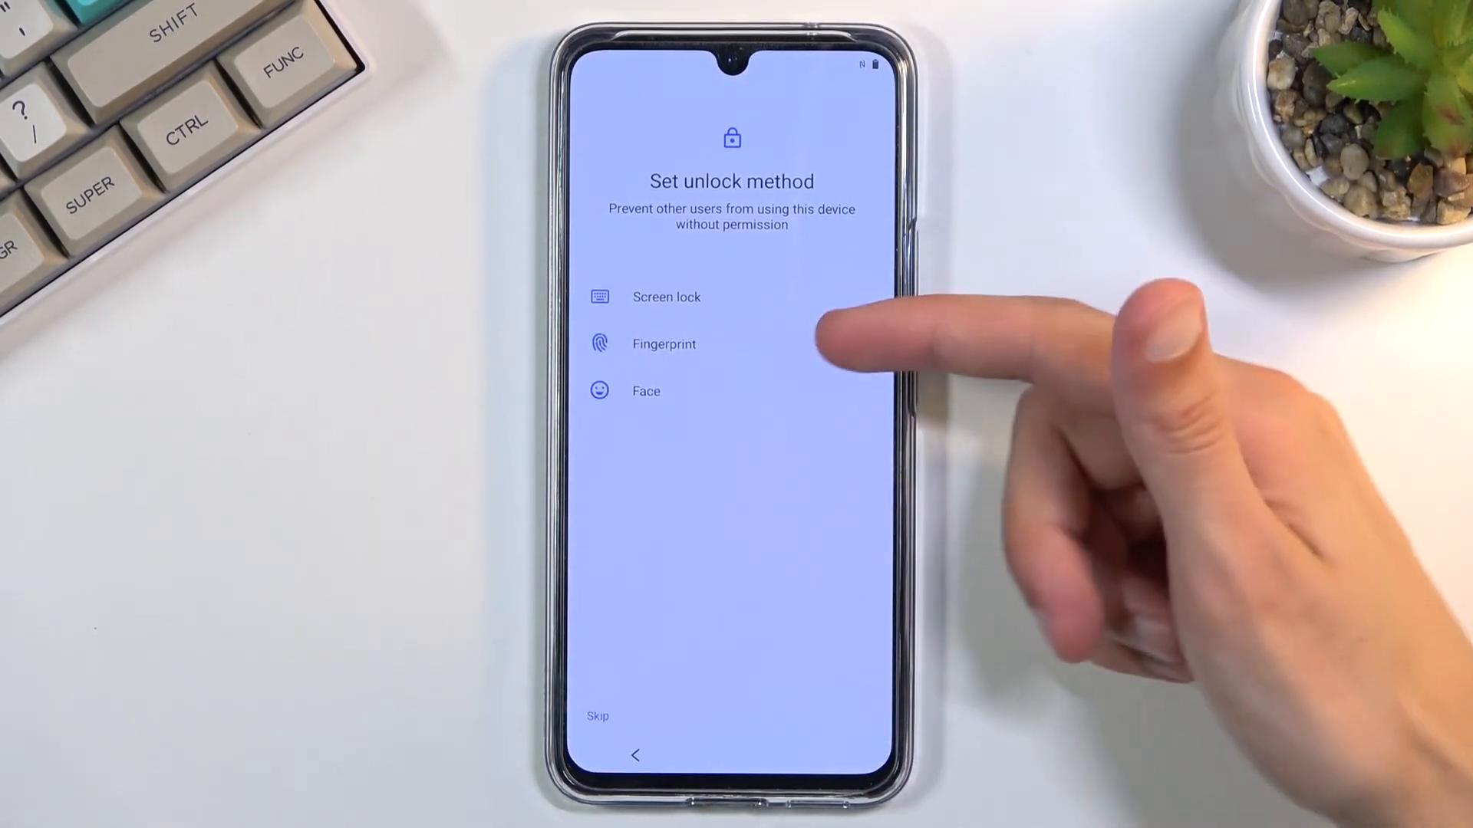
pyautogui.moveTo(798, 367)
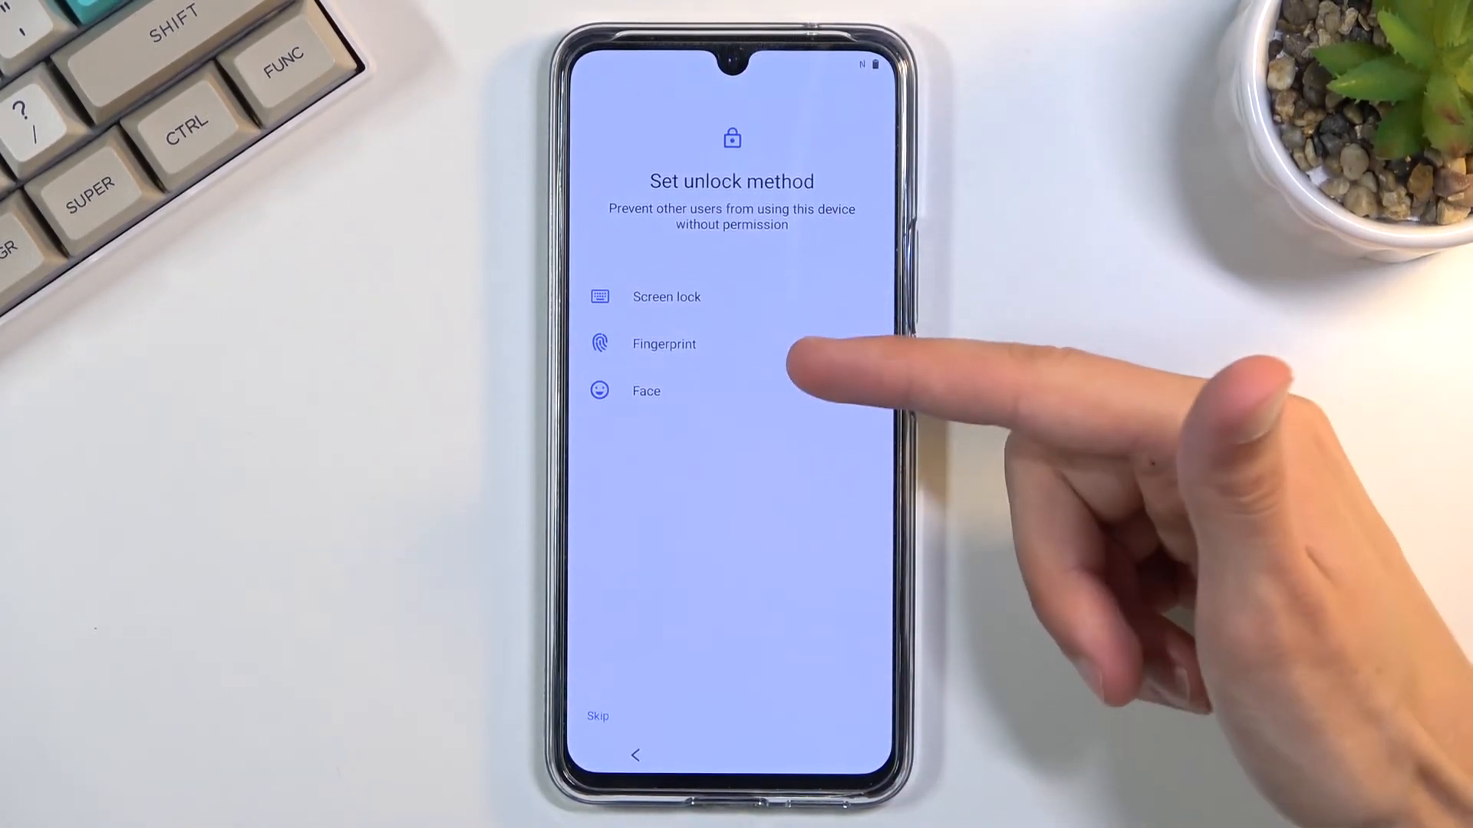
pyautogui.moveTo(723, 376)
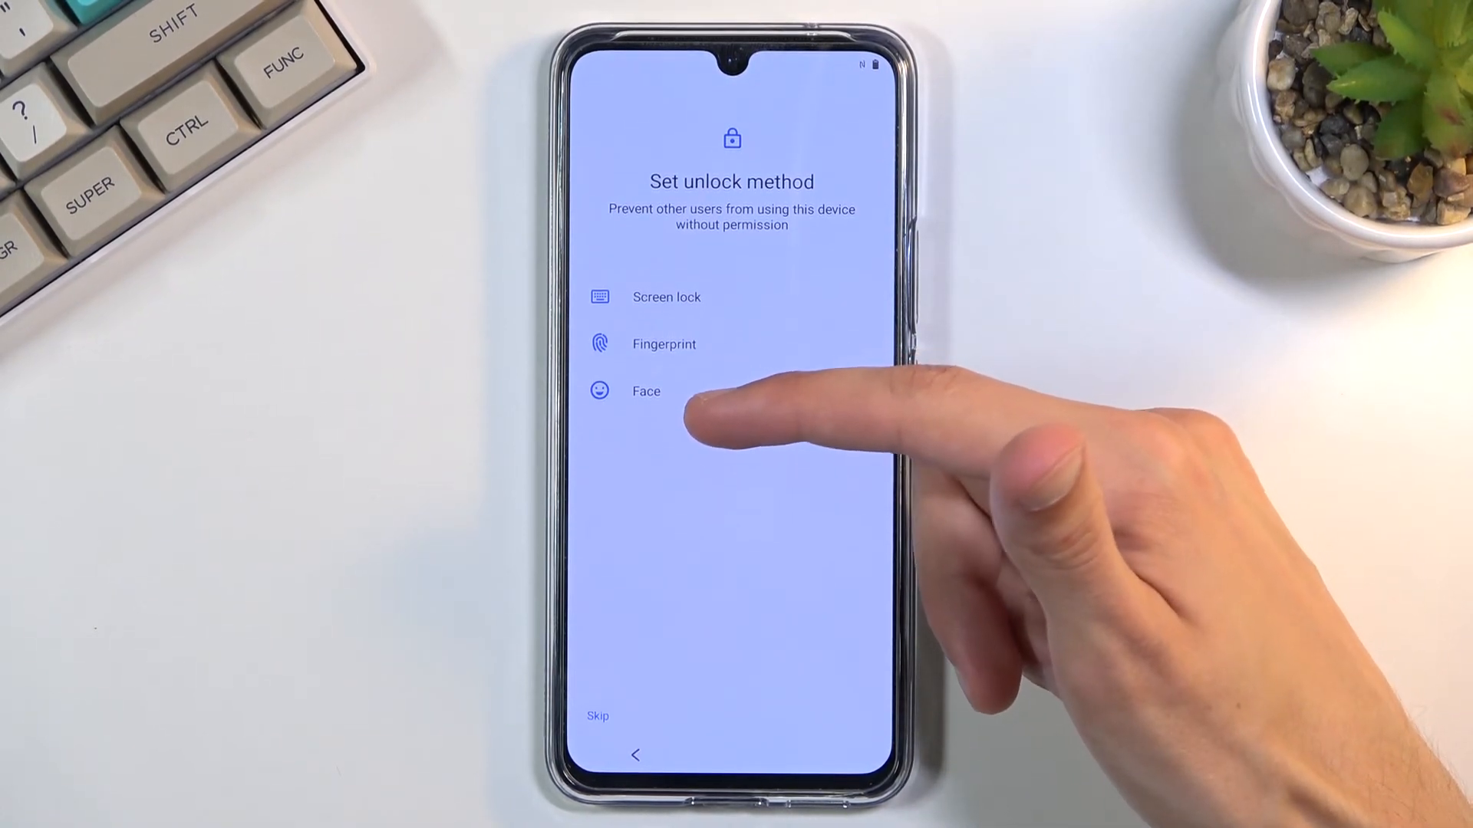
pyautogui.moveTo(770, 337)
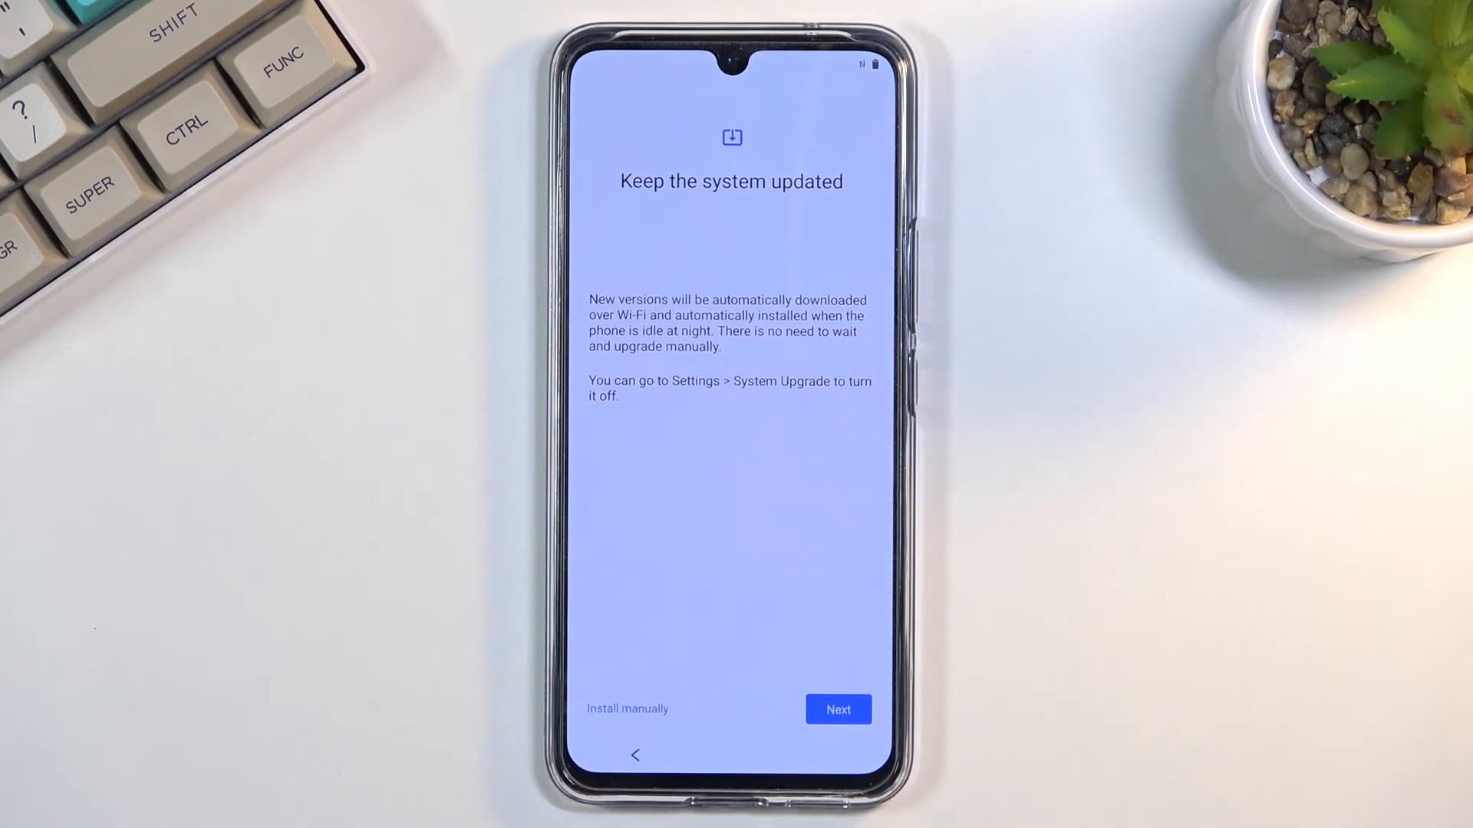
# Keep automatic system updates, reach the Congratulations screen, and start using the phone
pyautogui.click(837, 709)
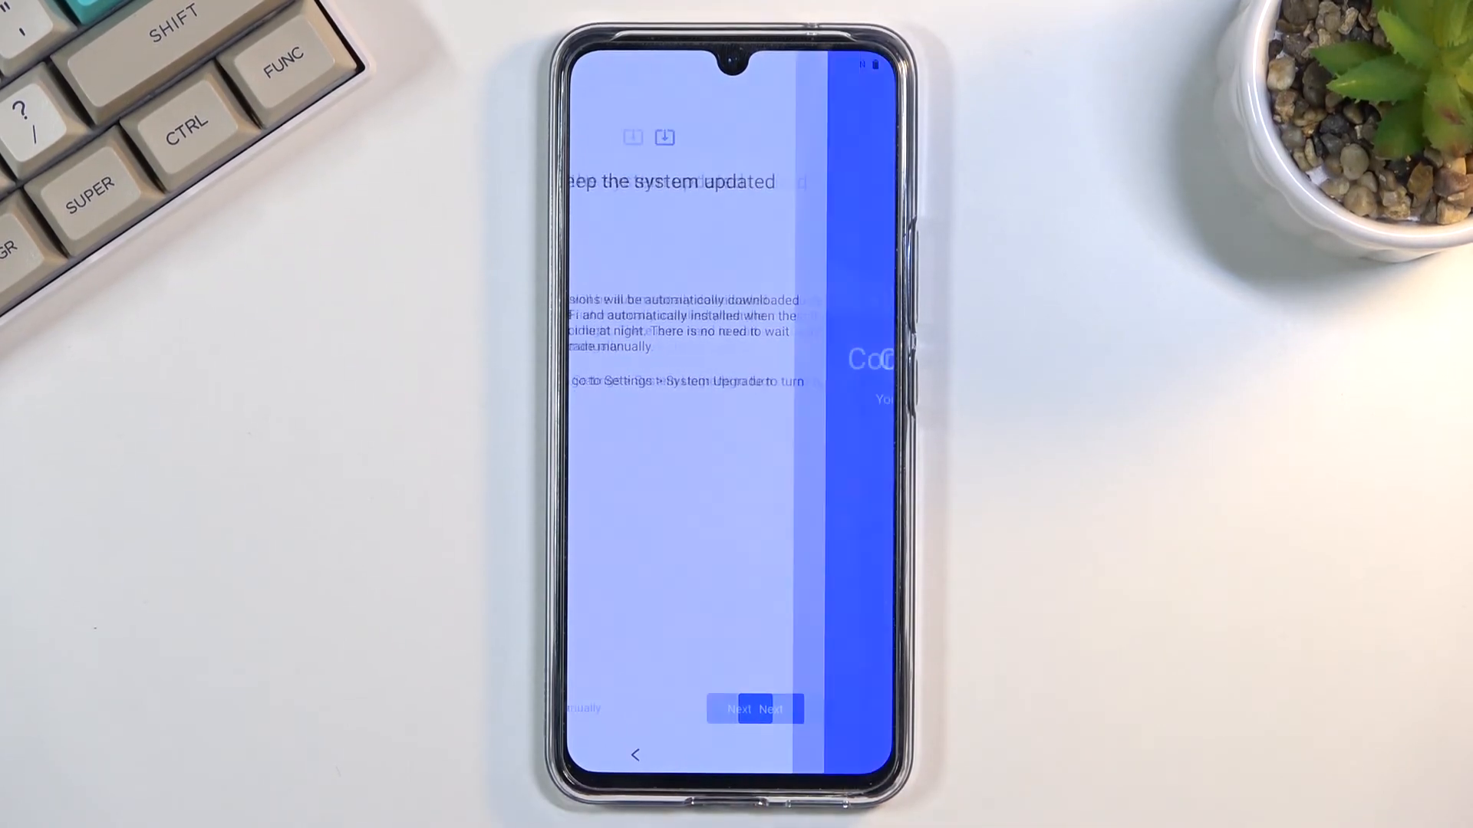
pyautogui.click(756, 709)
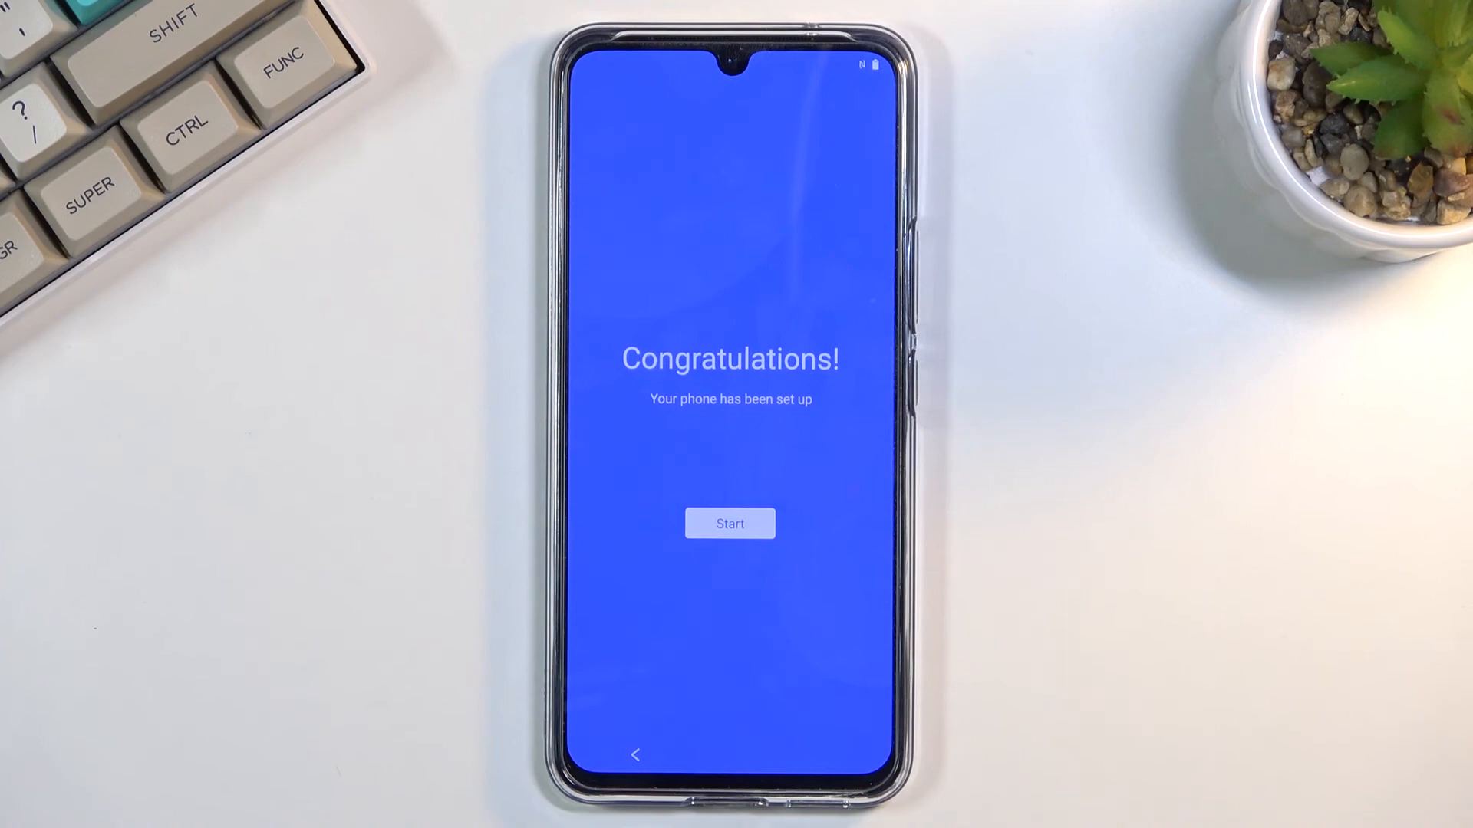
pyautogui.click(730, 523)
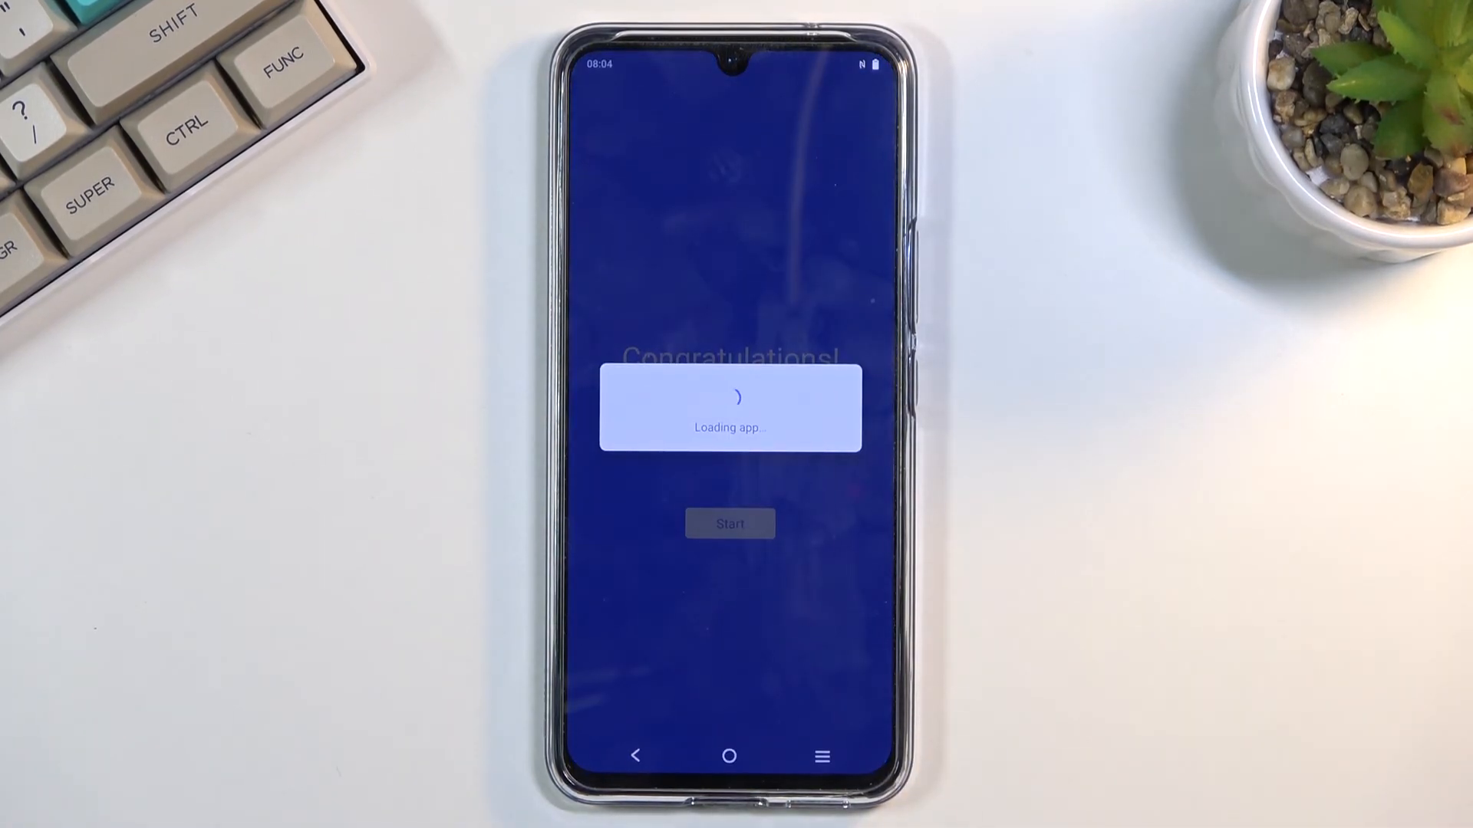